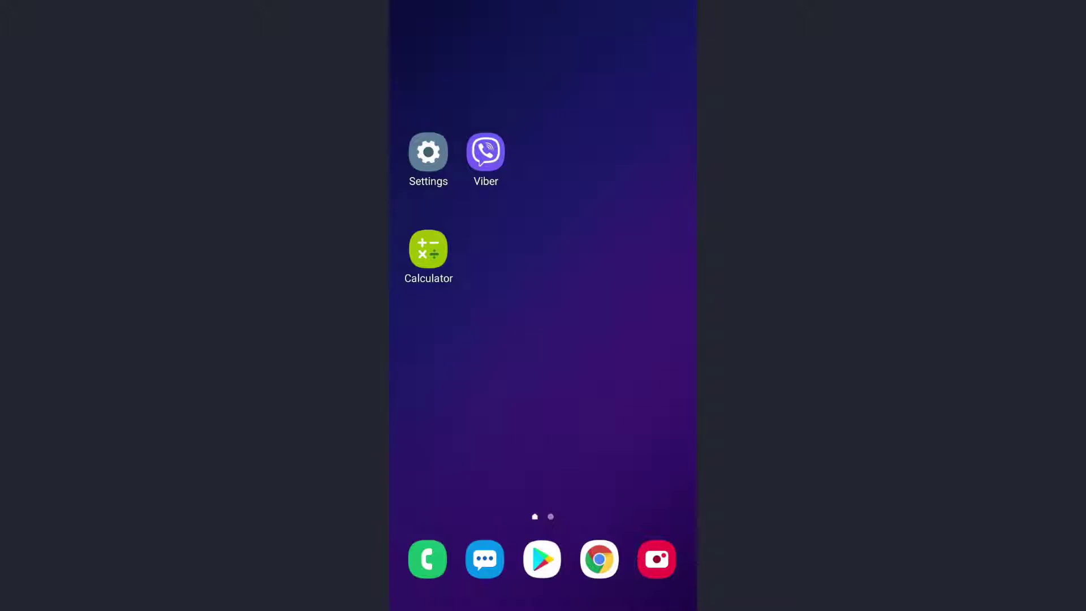
Step: Launch the Google Play Store from the home screen dock
{"action": "left_click", "coordinate": [541, 559]}
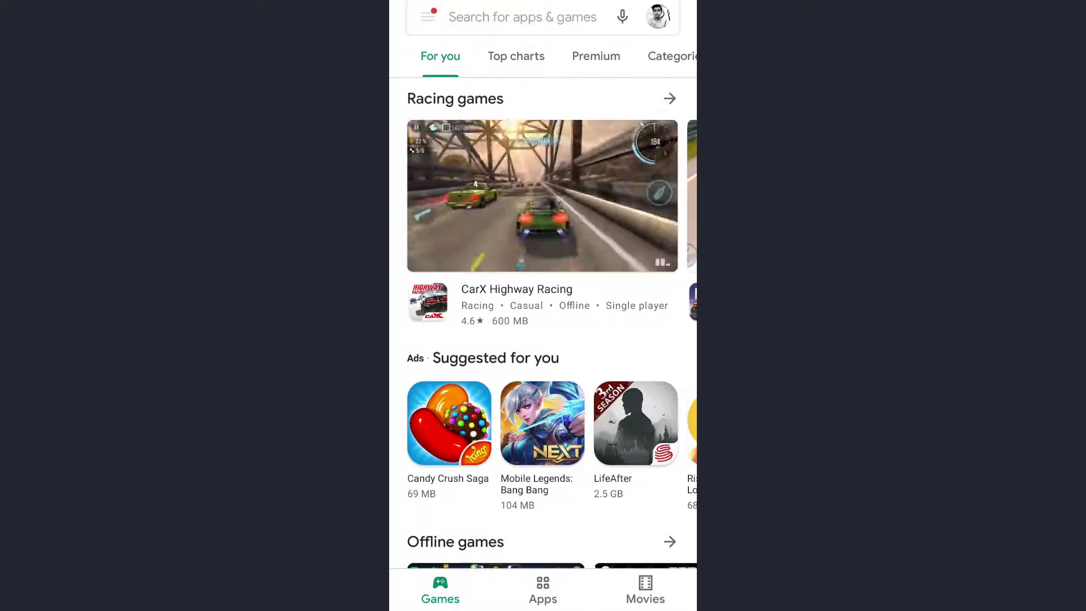
Step: Search 'viber', confirm Viber Messenger shows Open with no update, and return home
{"action": "type", "text": "viber"}
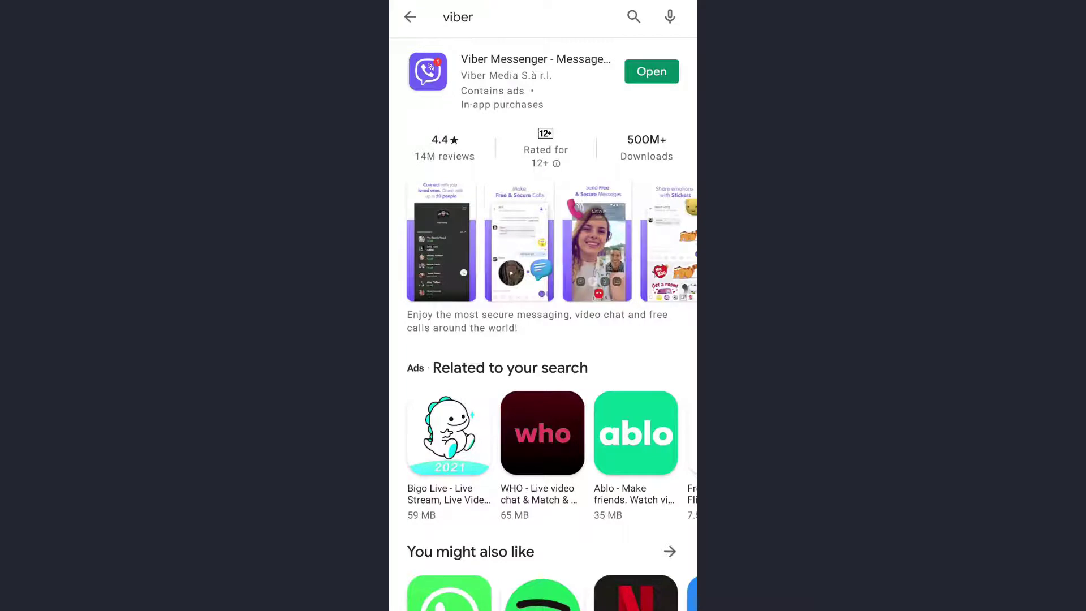
{"action": "left_click", "coordinate": [534, 59]}
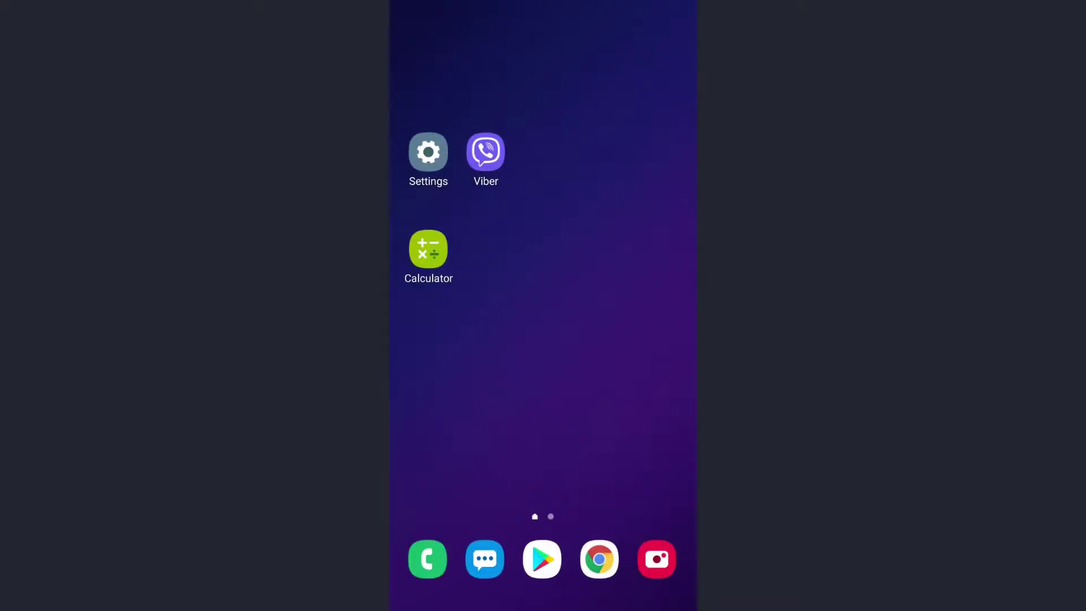
Step: Go into device Settings and reach the Apps list of 159 installed apps
{"action": "left_click", "coordinate": [428, 153]}
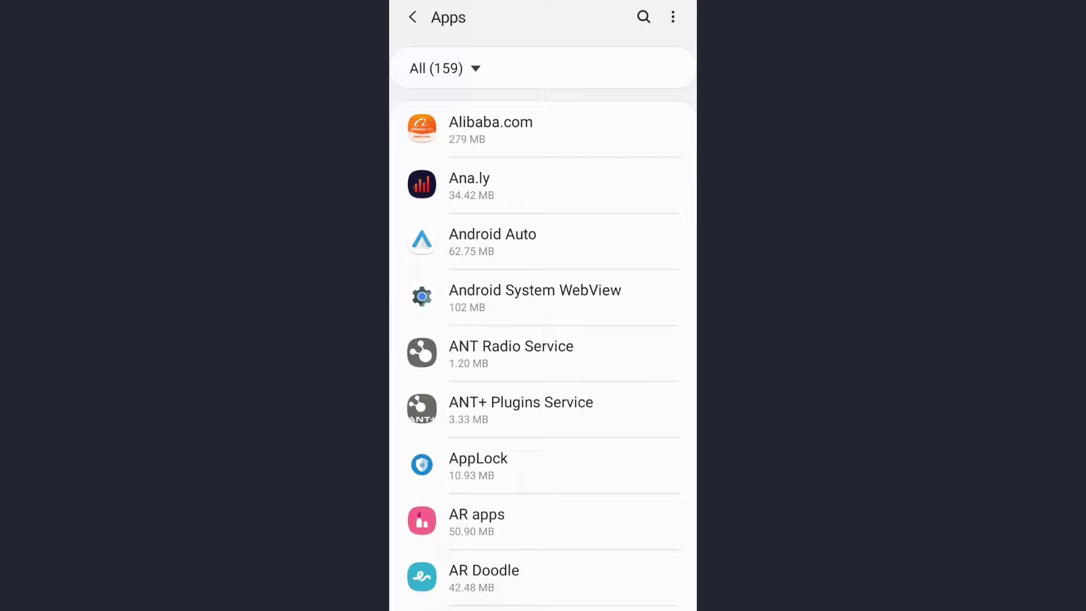
Step: Find Viber via 'vib' search and show its 309 MB storage breakdown with cache size
{"action": "scroll", "scroll_direction": "down", "scroll_amount": 3}
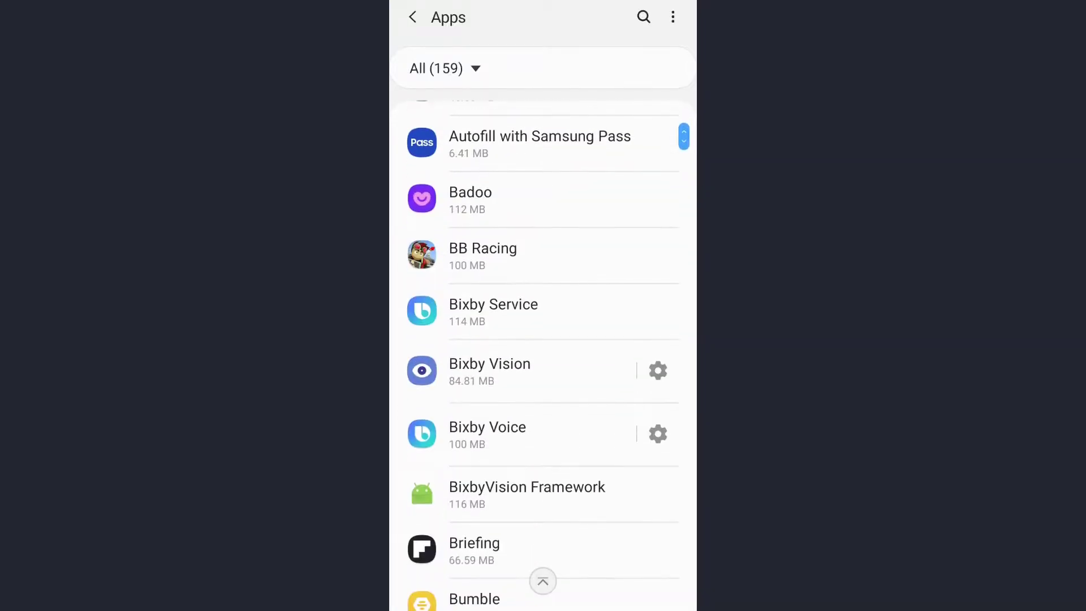
{"action": "scroll", "scroll_direction": "down", "scroll_amount": 3}
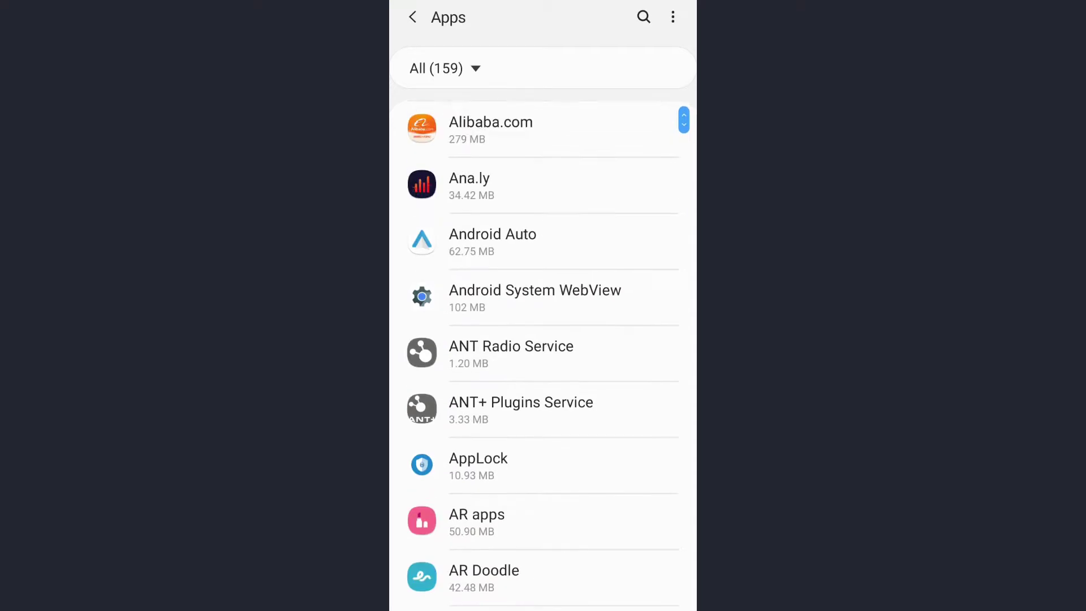
{"action": "type", "text": "vib"}
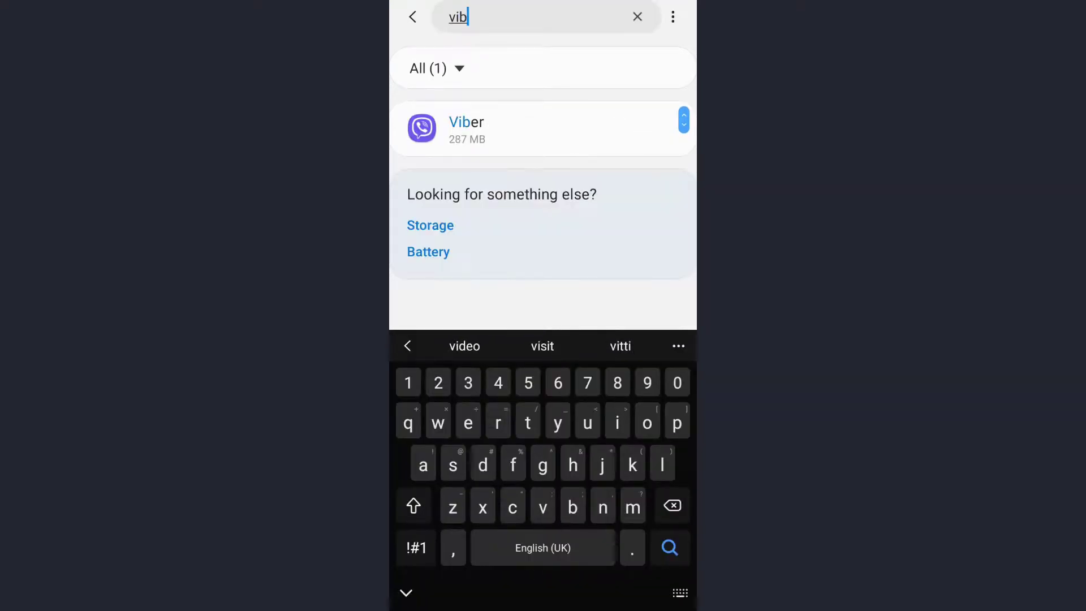
{"action": "left_click", "coordinate": [466, 129]}
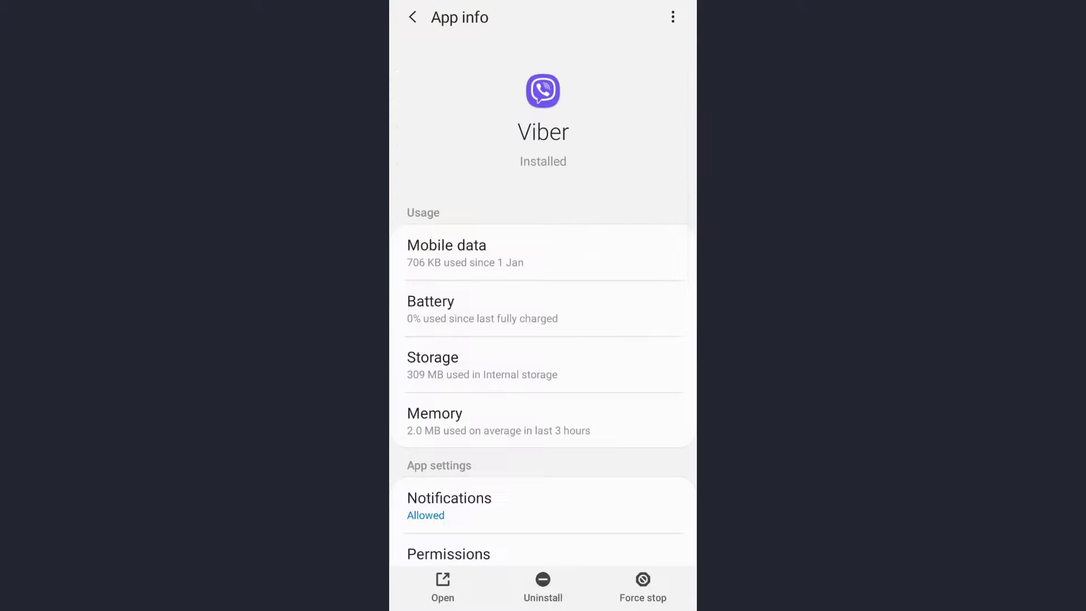
{"action": "left_click", "coordinate": [455, 365]}
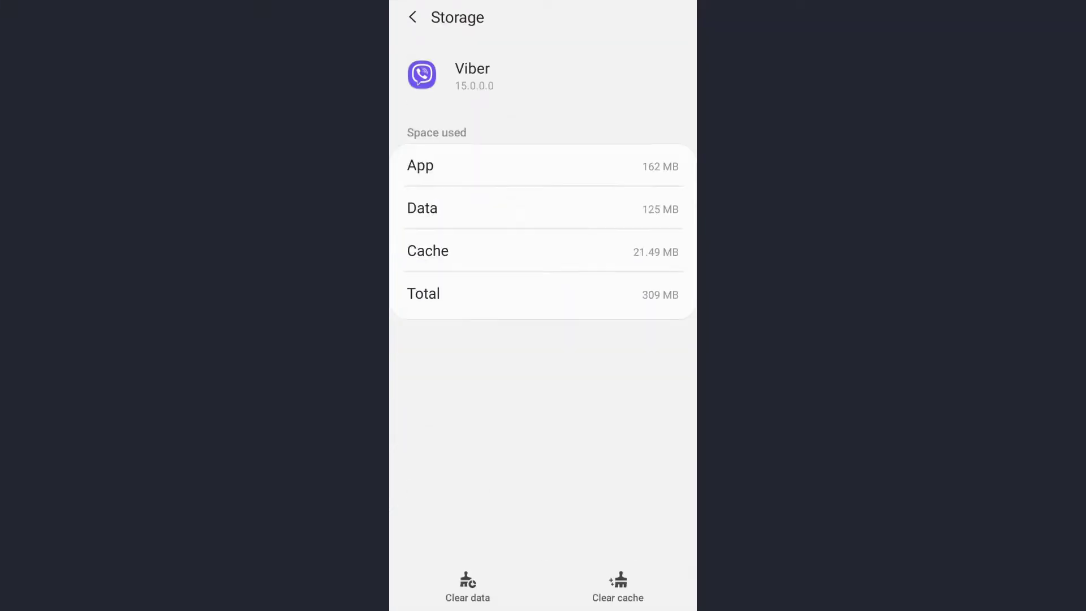